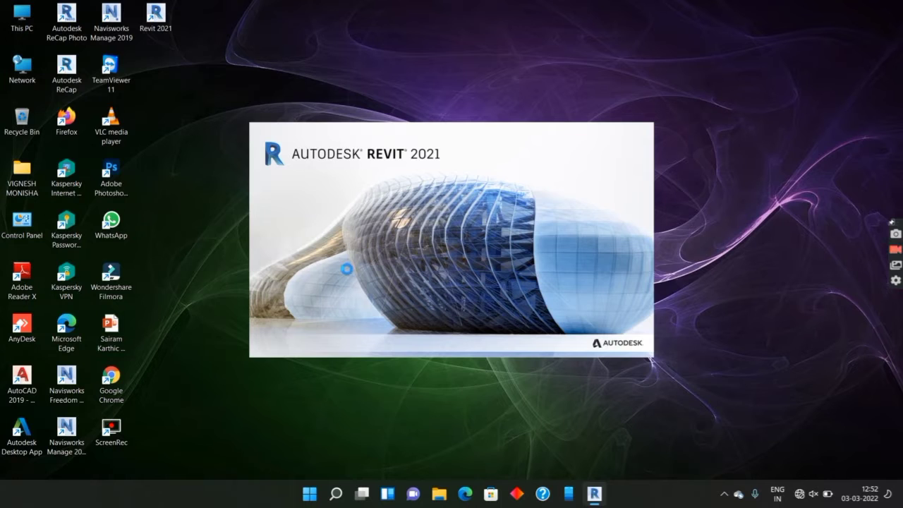
# Launch Revit 2021 from its shortcut and wait for the Home screen
pyautogui.click(599, 493)
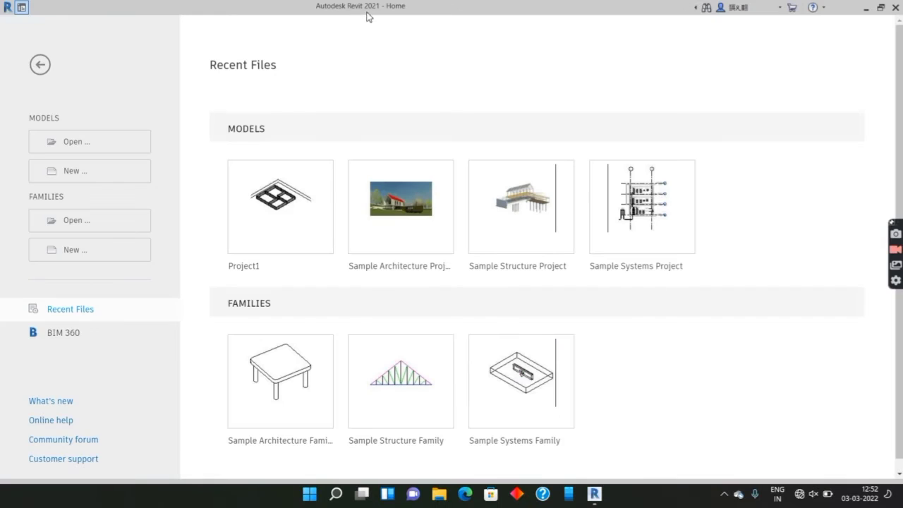
pyautogui.moveTo(84, 173)
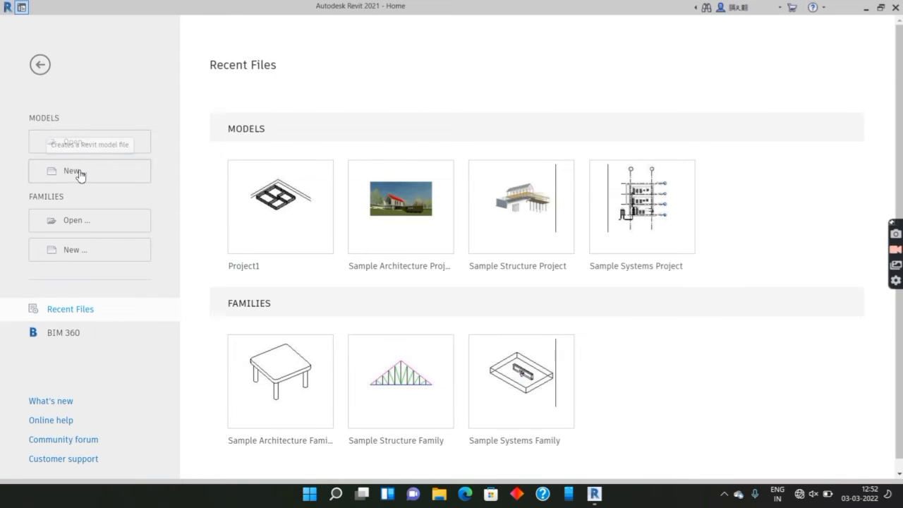
# Create a new project from the default template, opening Level 1 plan
pyautogui.click(74, 171)
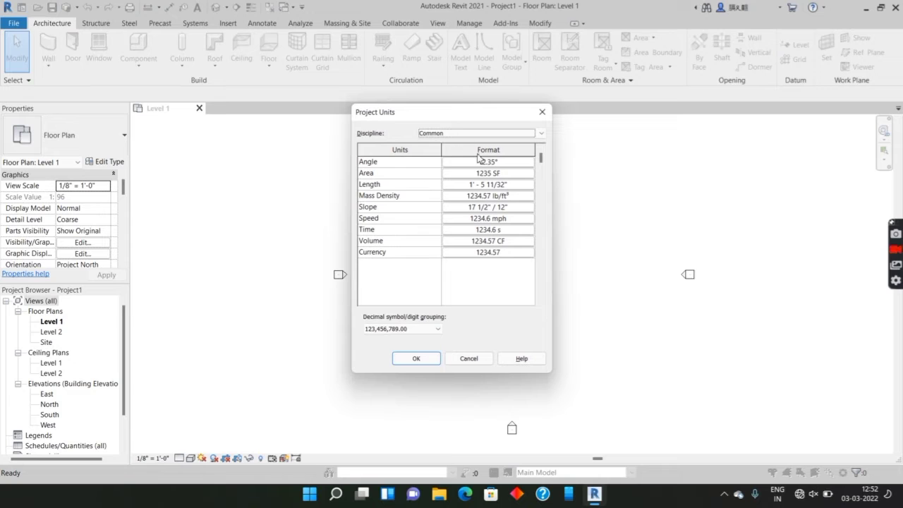
# Set the project length units to Meters and confirm
pyautogui.click(488, 184)
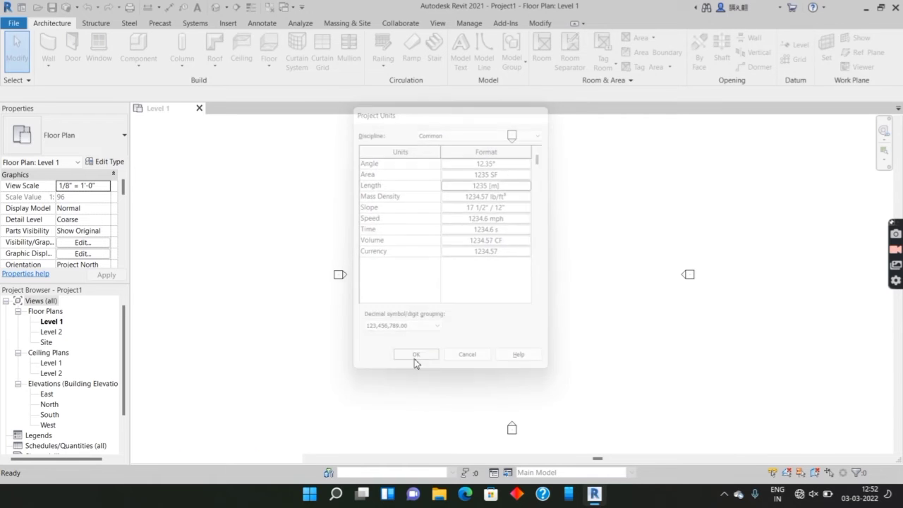
pyautogui.click(416, 354)
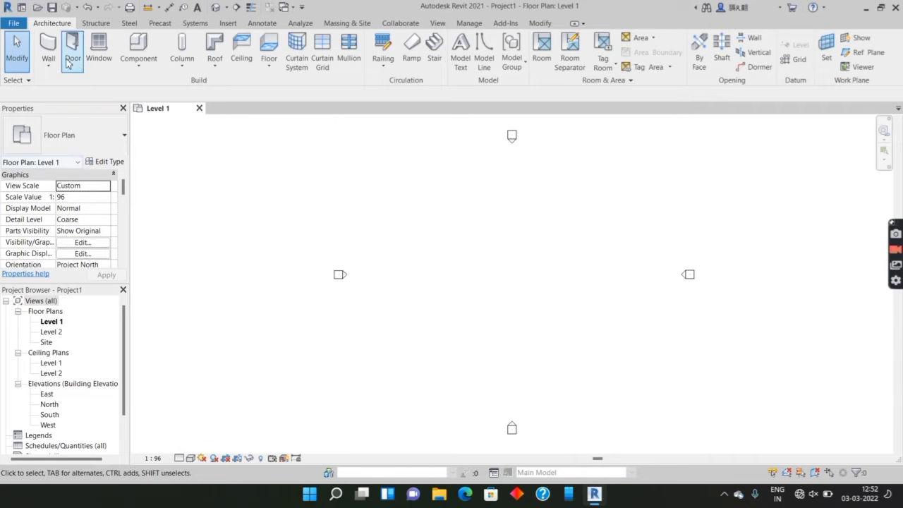
# Start the Wall tool with unconnected height set to 3 m
pyautogui.click(47, 49)
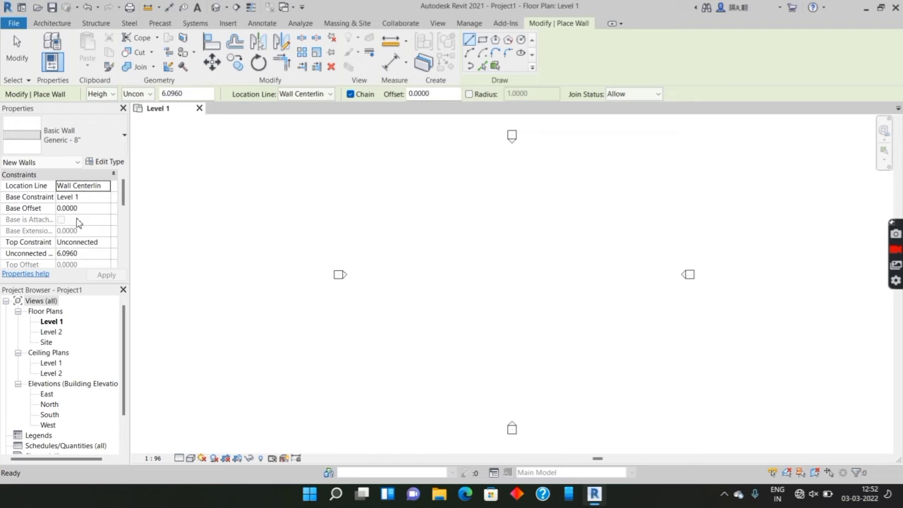
pyautogui.click(79, 254)
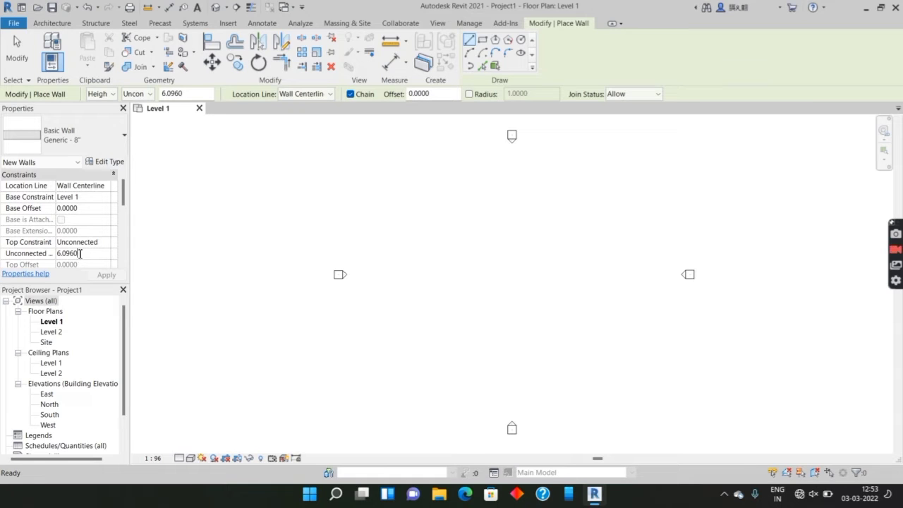
pyautogui.write('3')
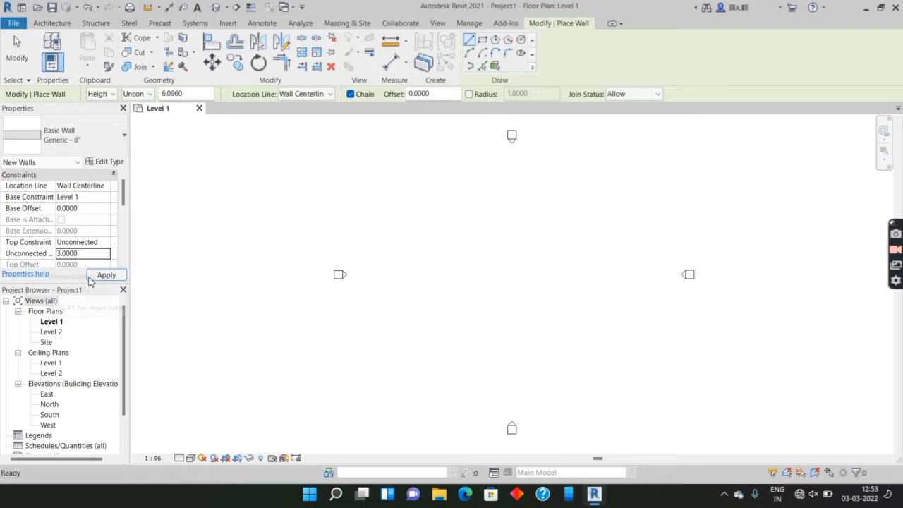
pyautogui.click(106, 275)
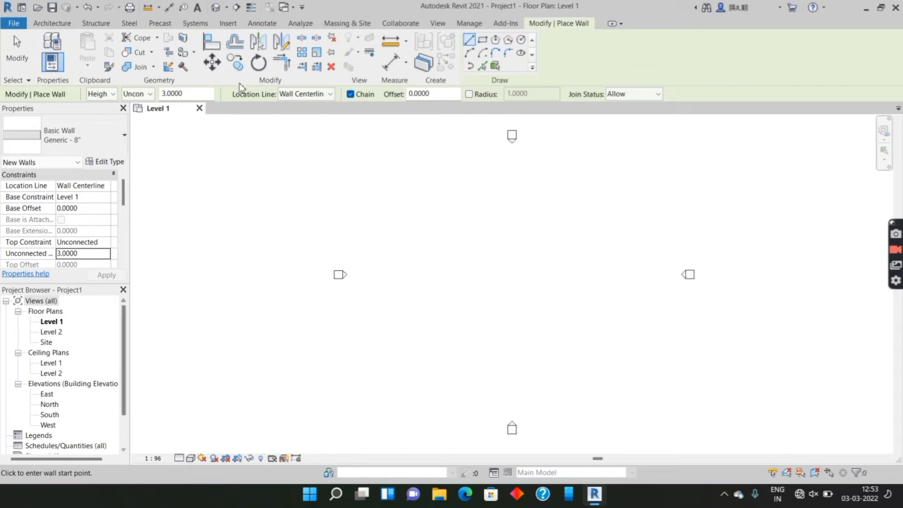
# Draw a rectangle of four walls, then begin an interior wall at the top midpoint
pyautogui.click(52, 24)
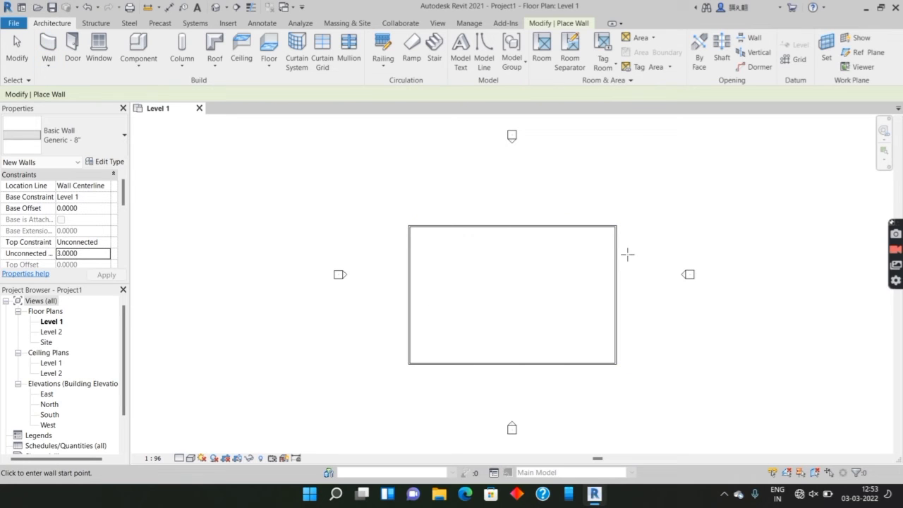
pyautogui.click(512, 226)
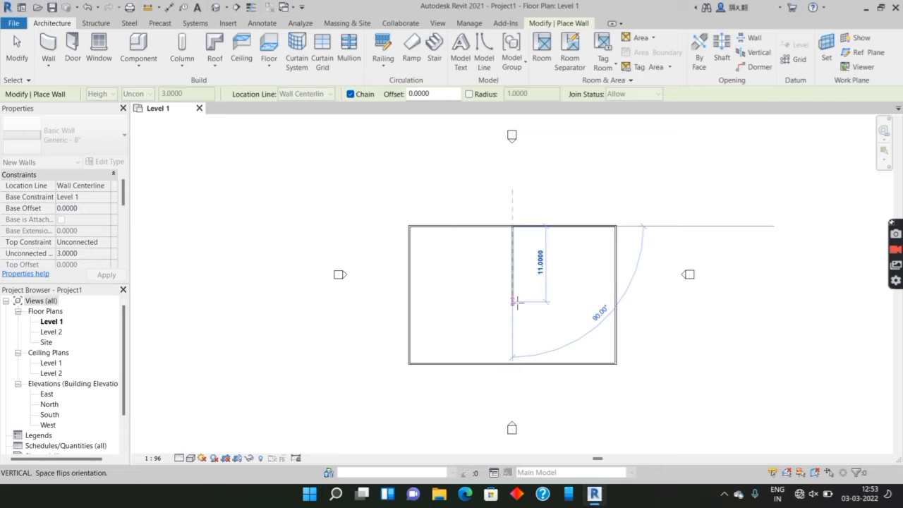
# End the interior wall 11 m below the top wall
pyautogui.click(616, 301)
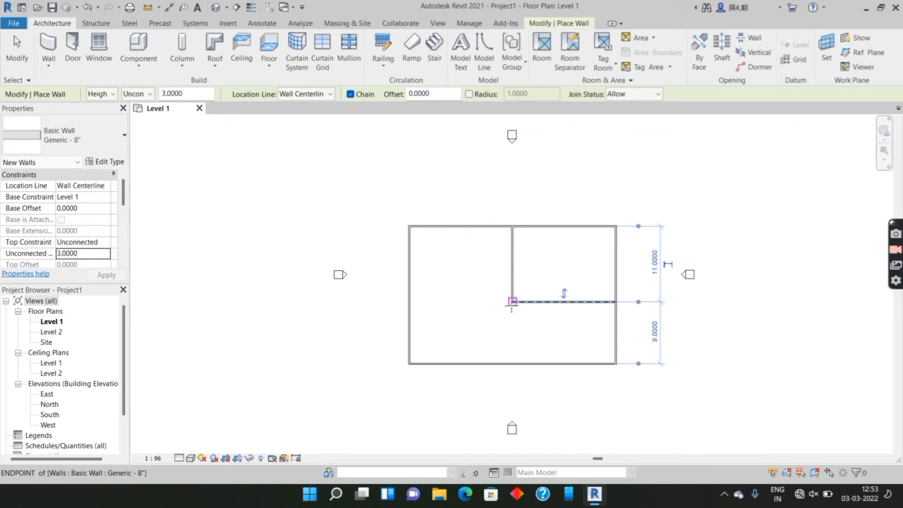
pyautogui.moveTo(511, 302)
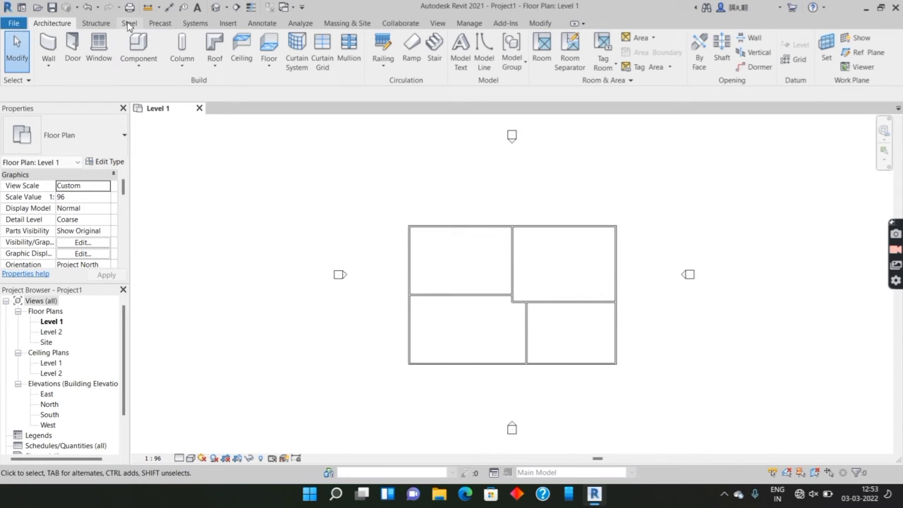
# Place doors in the interior and exterior walls
pyautogui.click(86, 59)
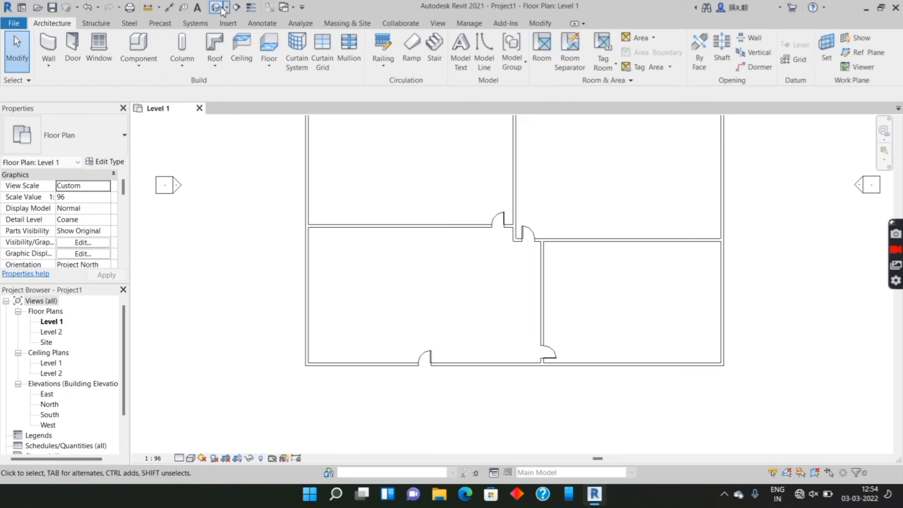
# Open the default 3D view and orbit to see the rooms and doors
pyautogui.click(221, 7)
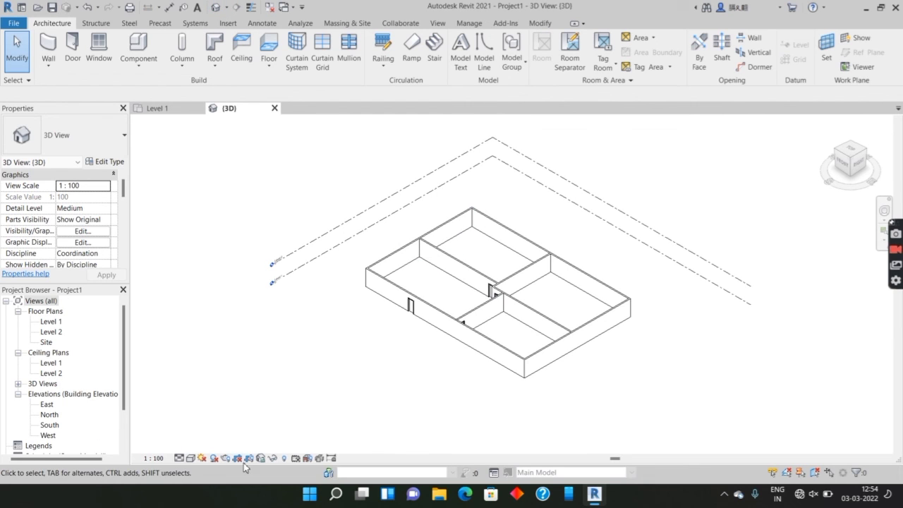
pyautogui.moveTo(425, 364)
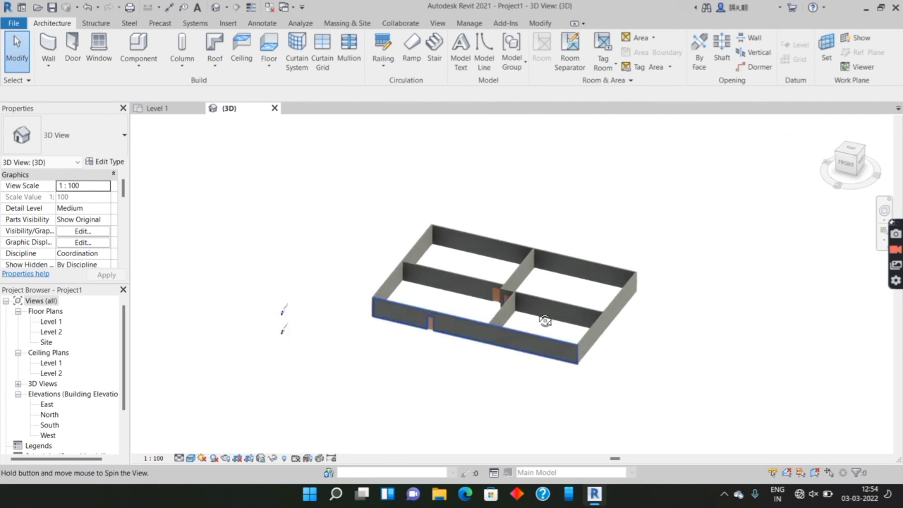
pyautogui.moveTo(544, 321); pyautogui.dragTo(538, 338)
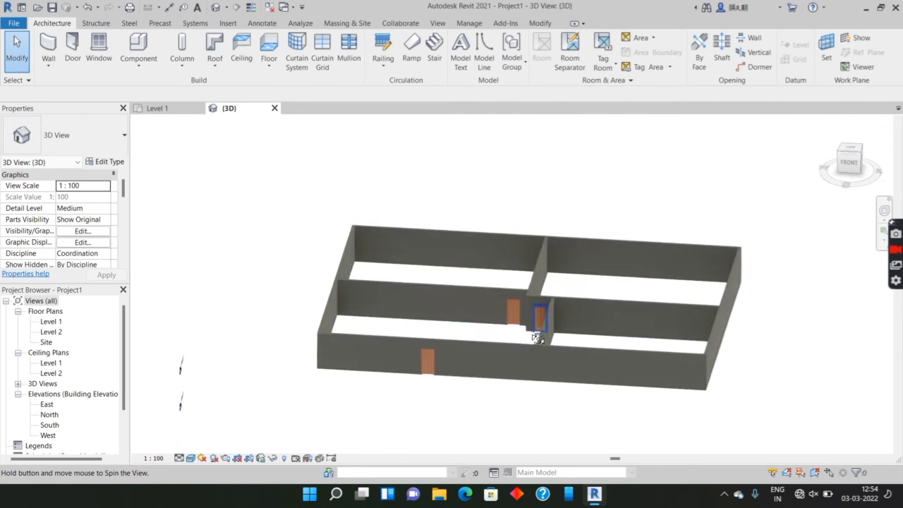
pyautogui.moveTo(536, 331); pyautogui.dragTo(508, 283)
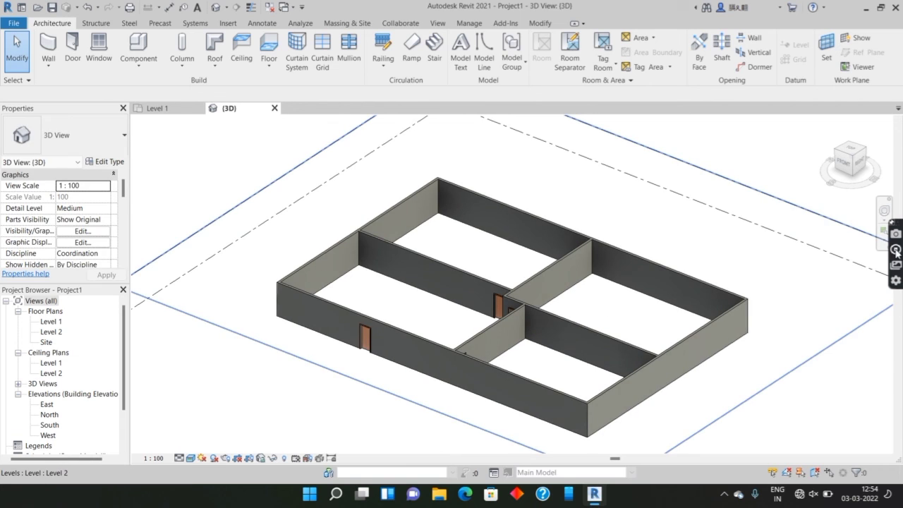